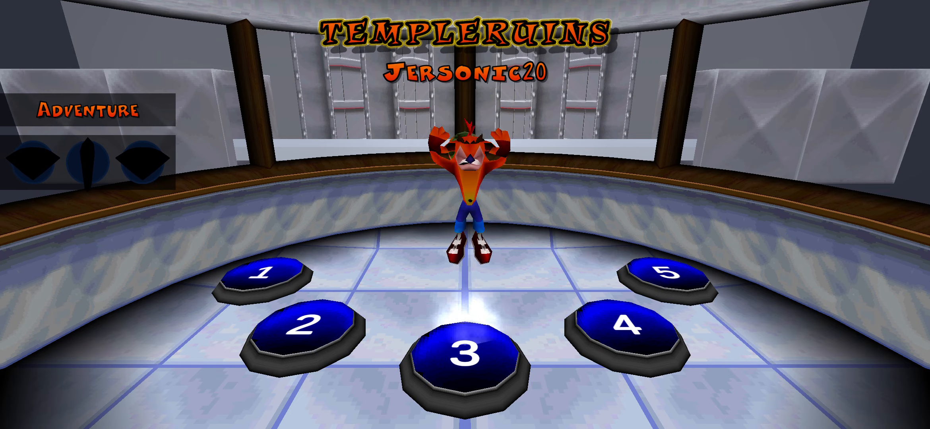
- Start the Temple Ruins level and play until 14 of 51 crates are broken
{"action": "left_click", "coordinate": [464, 361]}
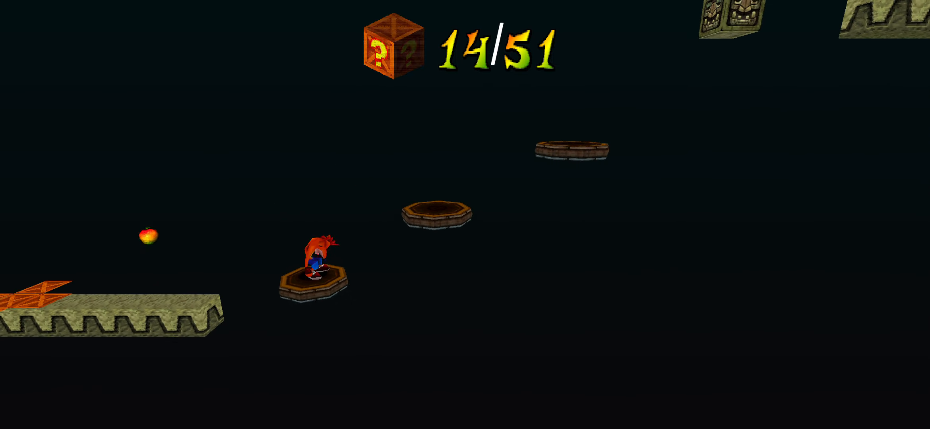
- Jump across to the stone walkway and spin-smash the crate stack, reaching 26 crates and 78 apples
{"action": "key", "text": "space"}
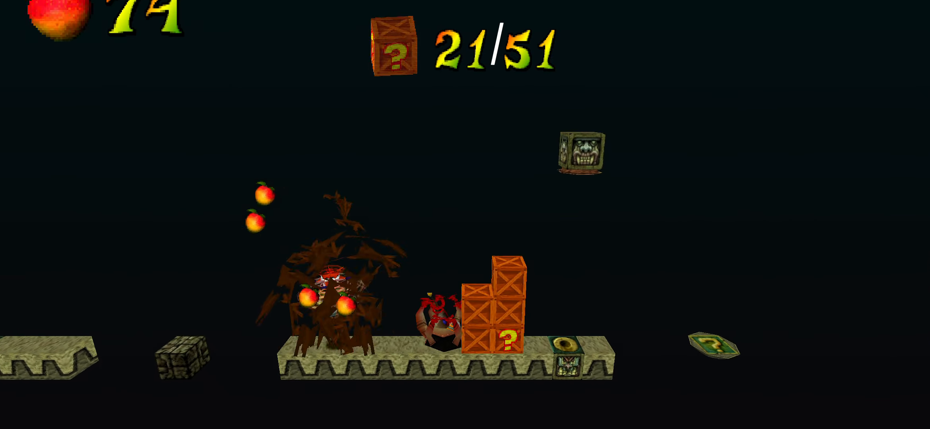
{"action": "key", "text": "space"}
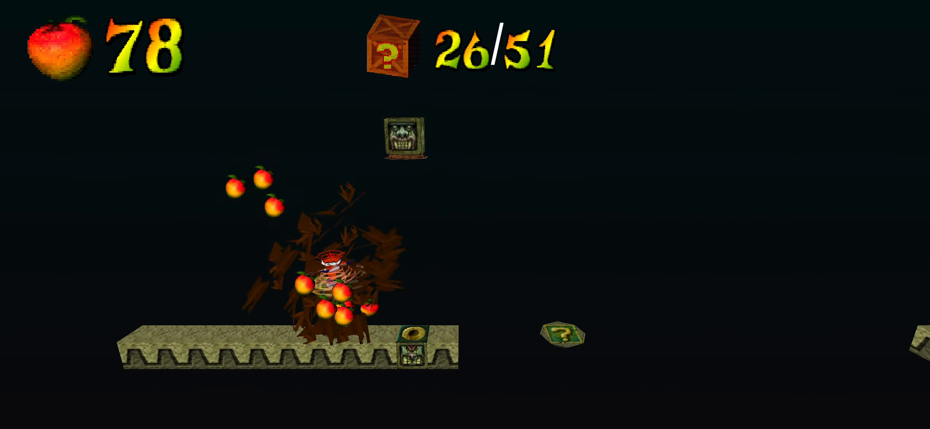